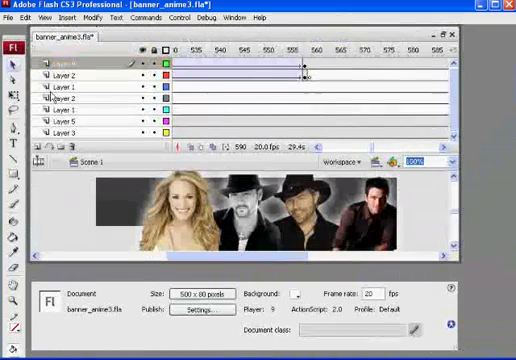
Create a new ActionScript 2.0 Flash File document, Untitled-1
click(22, 17)
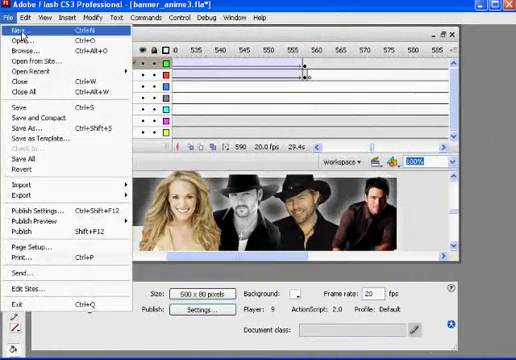
click(16, 31)
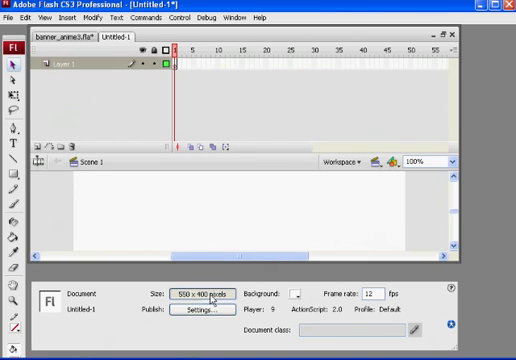
mouse_move(222, 292)
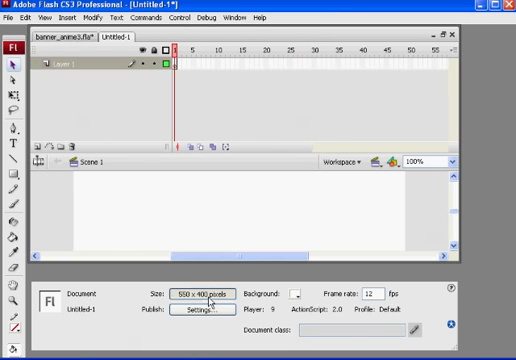
Set the Untitled-1 stage to 500 x 80 px and fit it in the window
click(196, 293)
text(80)
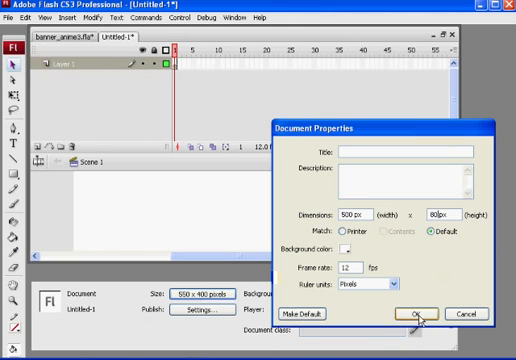
click(414, 314)
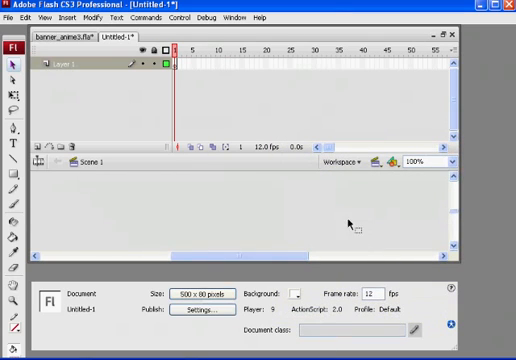
click(415, 160)
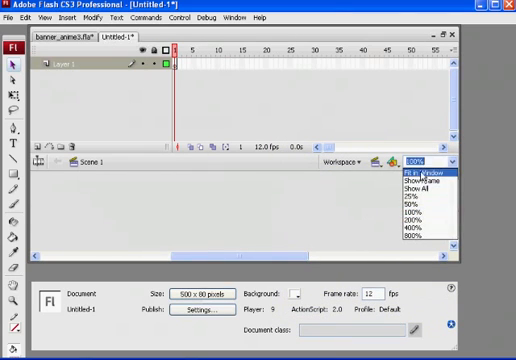
click(422, 172)
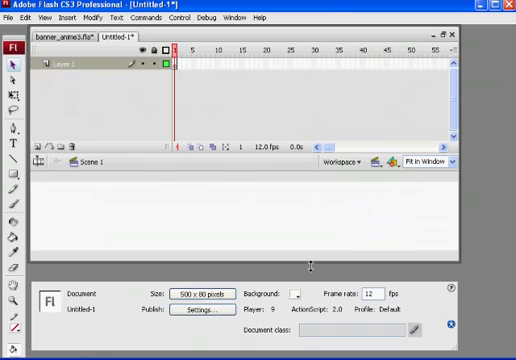
mouse_move(240, 263)
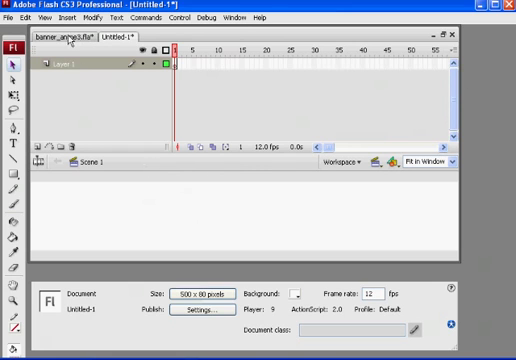
In banner_anime3.fla, isolate and copy the gray background layer's frames, then return to Untitled-1
click(72, 35)
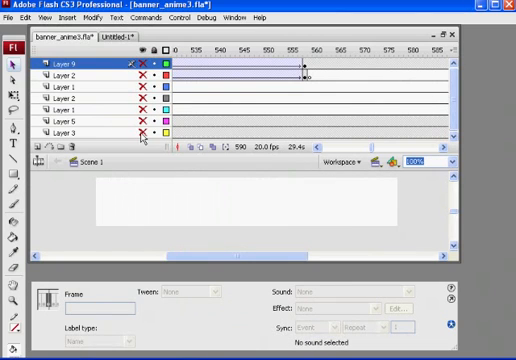
click(65, 131)
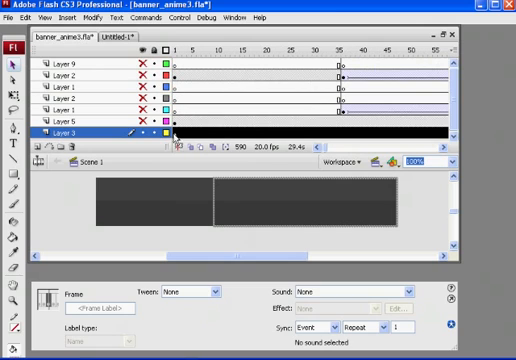
click(175, 47)
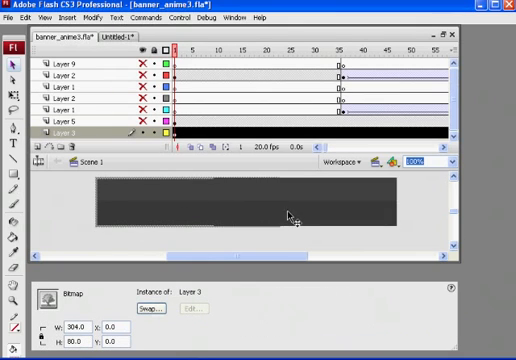
drag(288, 217, 156, 209)
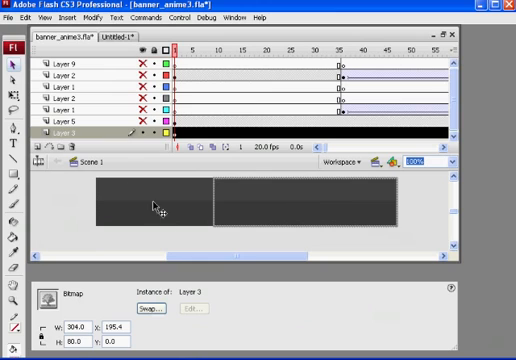
mouse_move(140, 222)
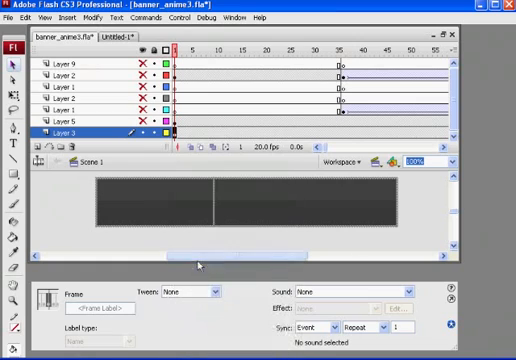
click(116, 33)
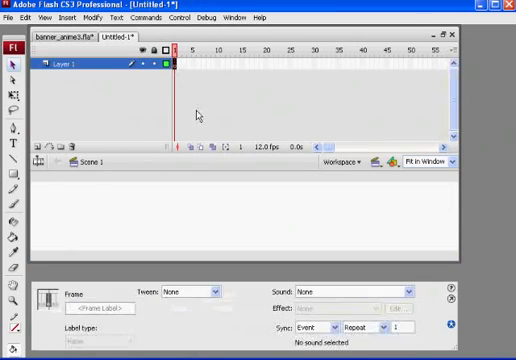
Paste the gray background frames into Untitled-1 and rename the layer Background
right_click(177, 58)
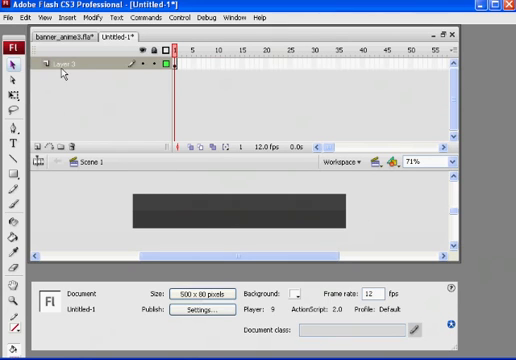
double_click(62, 64)
text(background)
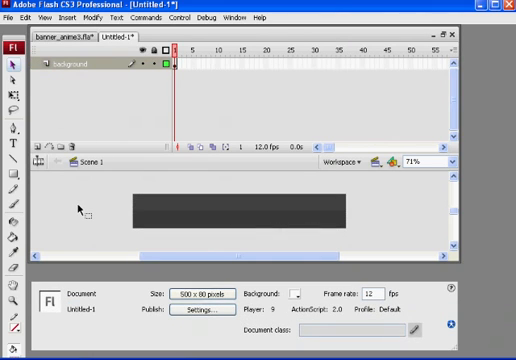
click(13, 17)
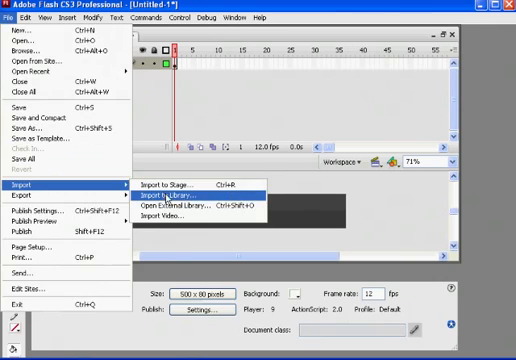
Start Import to Library and dismiss the Internet Explorer close-tabs prompt
click(175, 193)
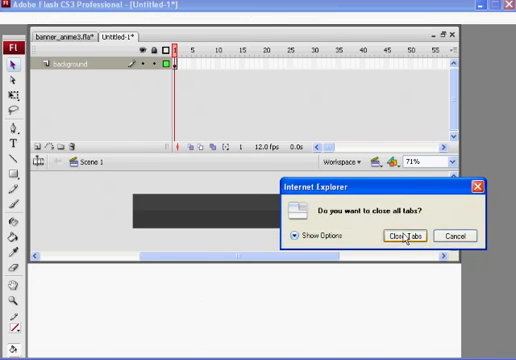
click(398, 236)
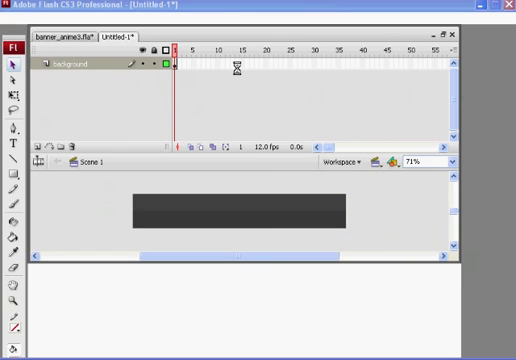
mouse_move(248, 18)
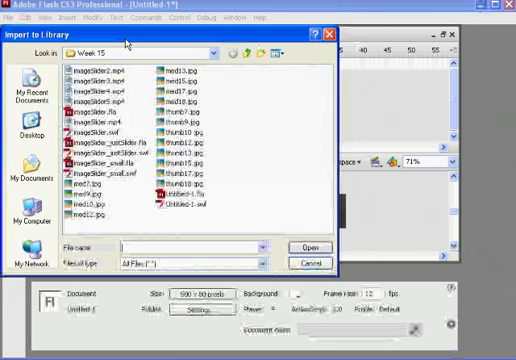
Pick oldTimeCountryStars.psd from the Desktop to import into the library
click(22, 135)
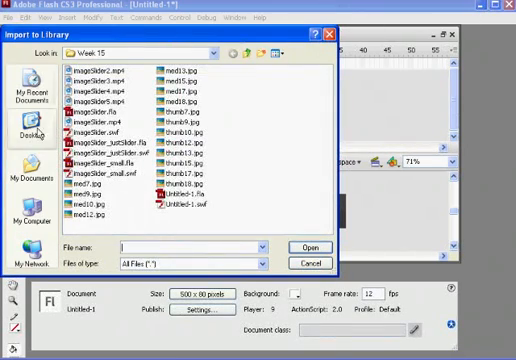
click(23, 130)
text(oldTimeCountyStars.psd)
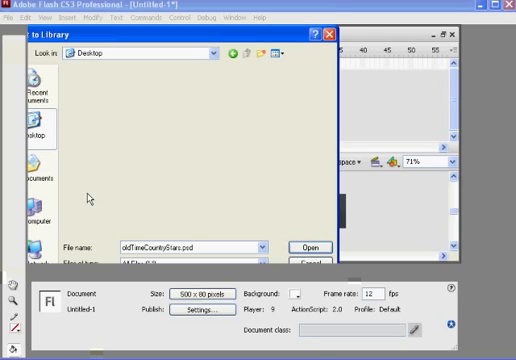
mouse_move(234, 179)
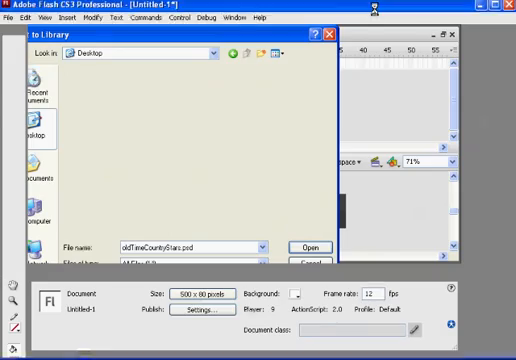
click(306, 246)
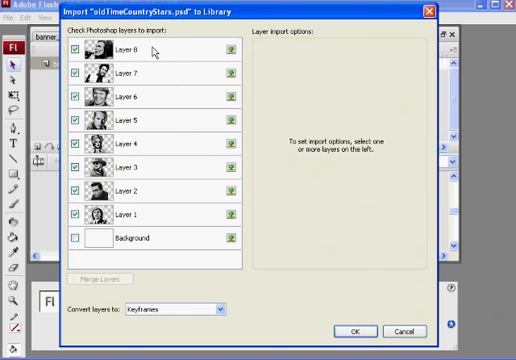
mouse_move(303, 180)
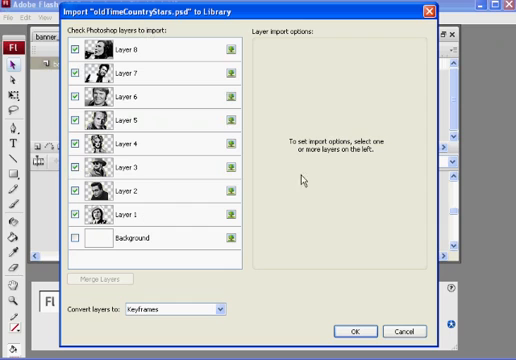
mouse_move(145, 56)
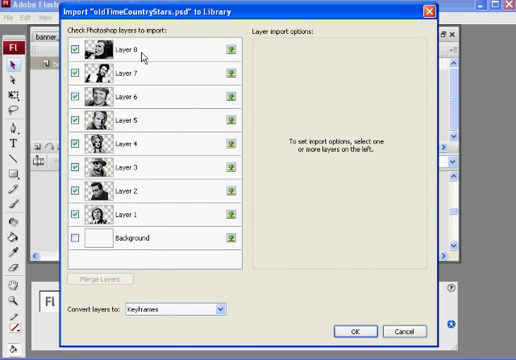
mouse_move(165, 53)
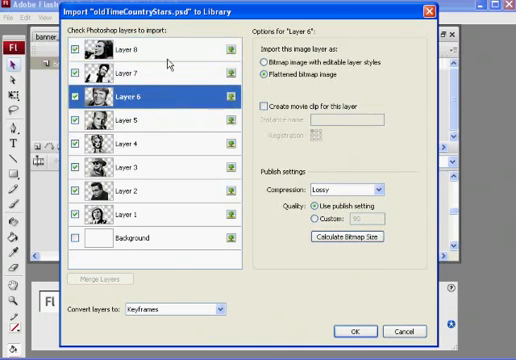
Import star Layers 1–8 as movie clips, converting layers to Flash layers
click(150, 52)
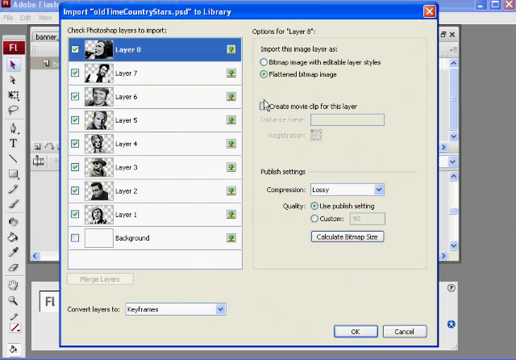
click(259, 104)
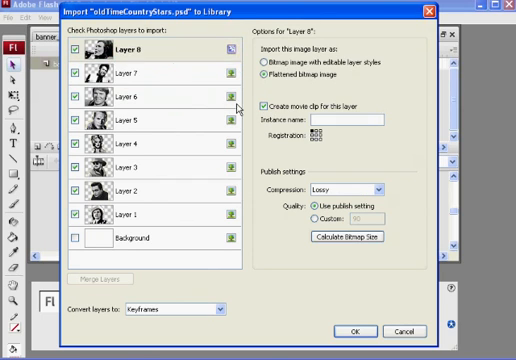
click(135, 73)
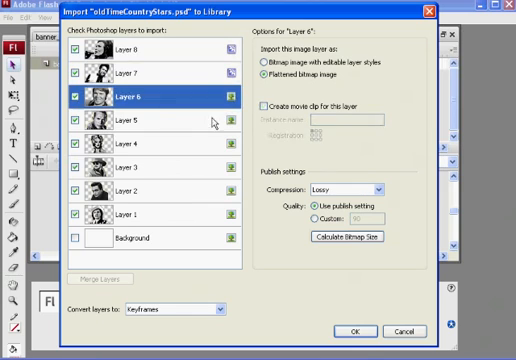
click(130, 122)
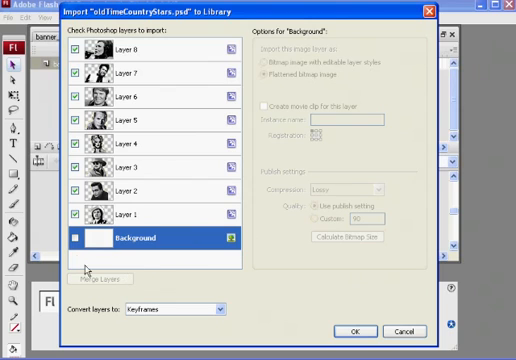
click(140, 214)
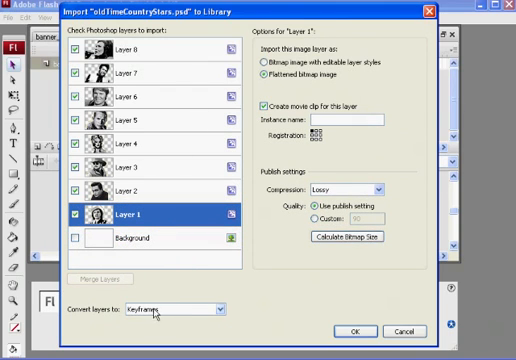
click(218, 308)
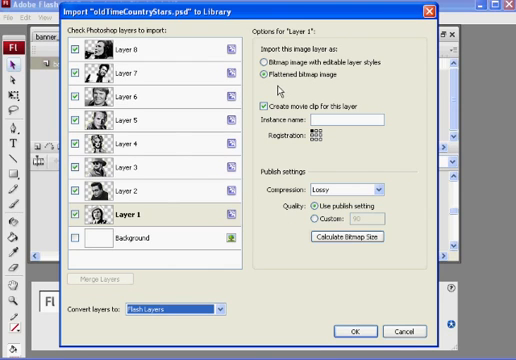
mouse_move(287, 320)
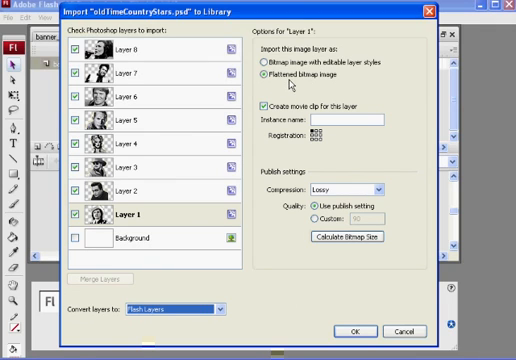
mouse_move(345, 308)
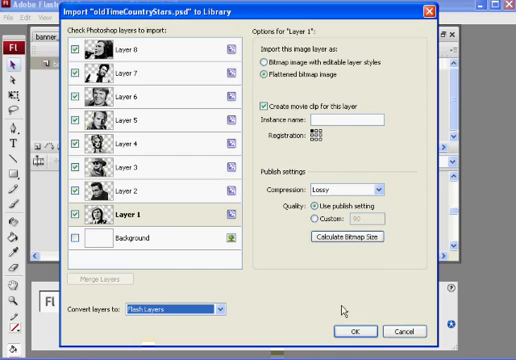
click(351, 331)
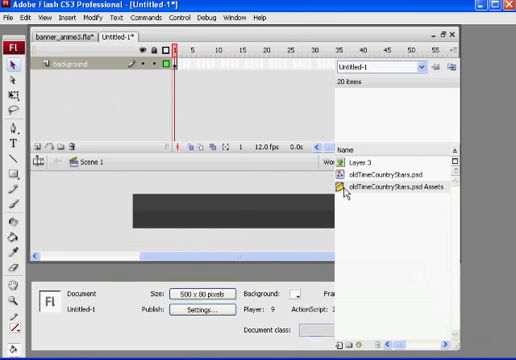
Expand the PSD assets folder and place the Layer 8 and Layer 7 star clips on the banner
click(337, 188)
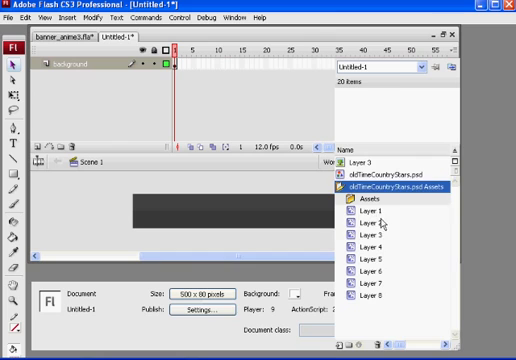
click(375, 212)
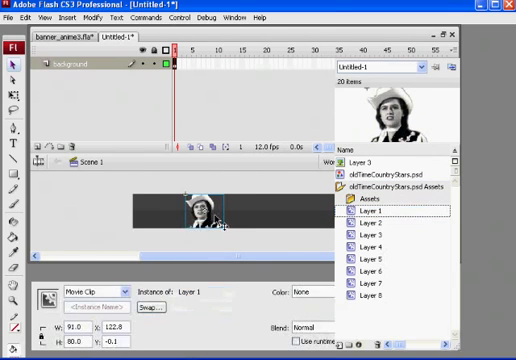
drag(200, 225, 185, 210)
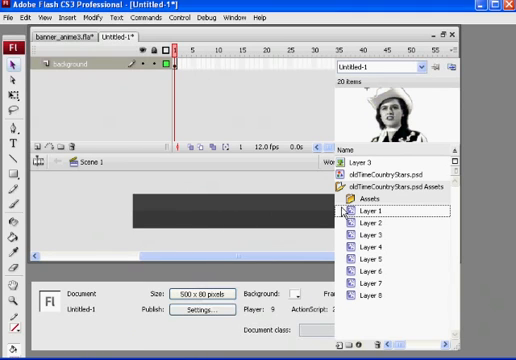
click(364, 283)
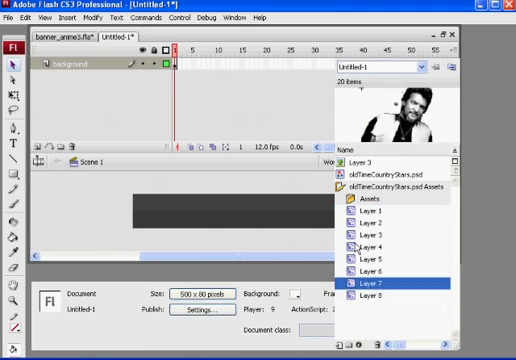
click(369, 245)
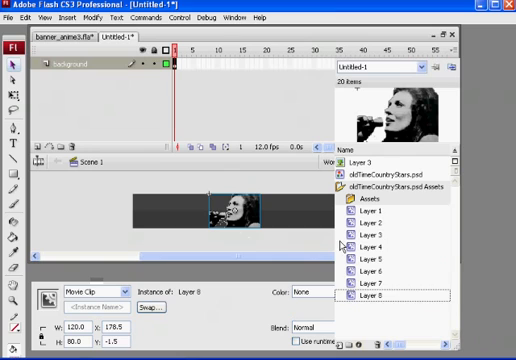
click(378, 284)
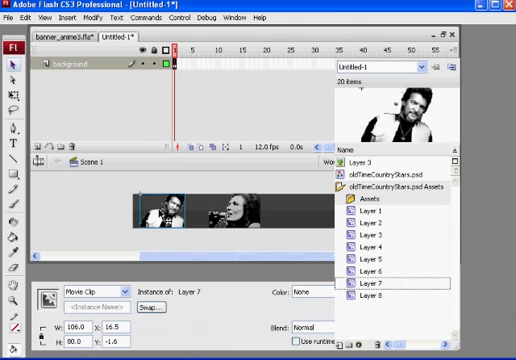
click(366, 270)
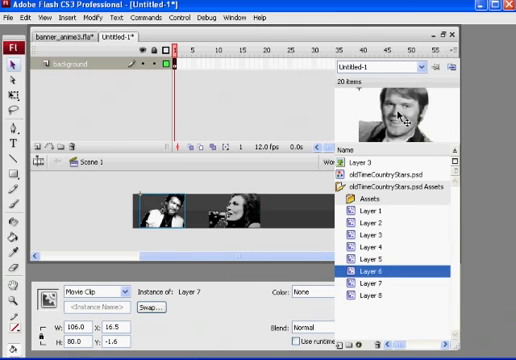